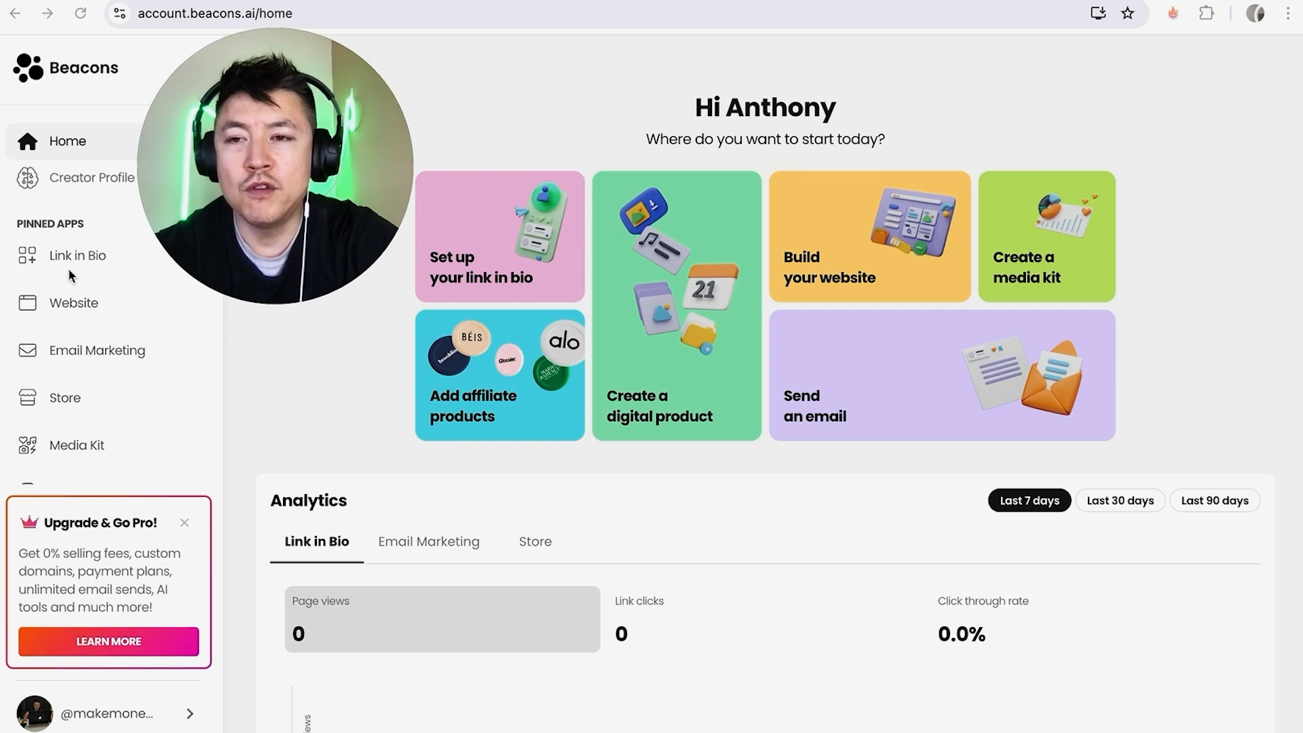
mouse_move(57, 320)
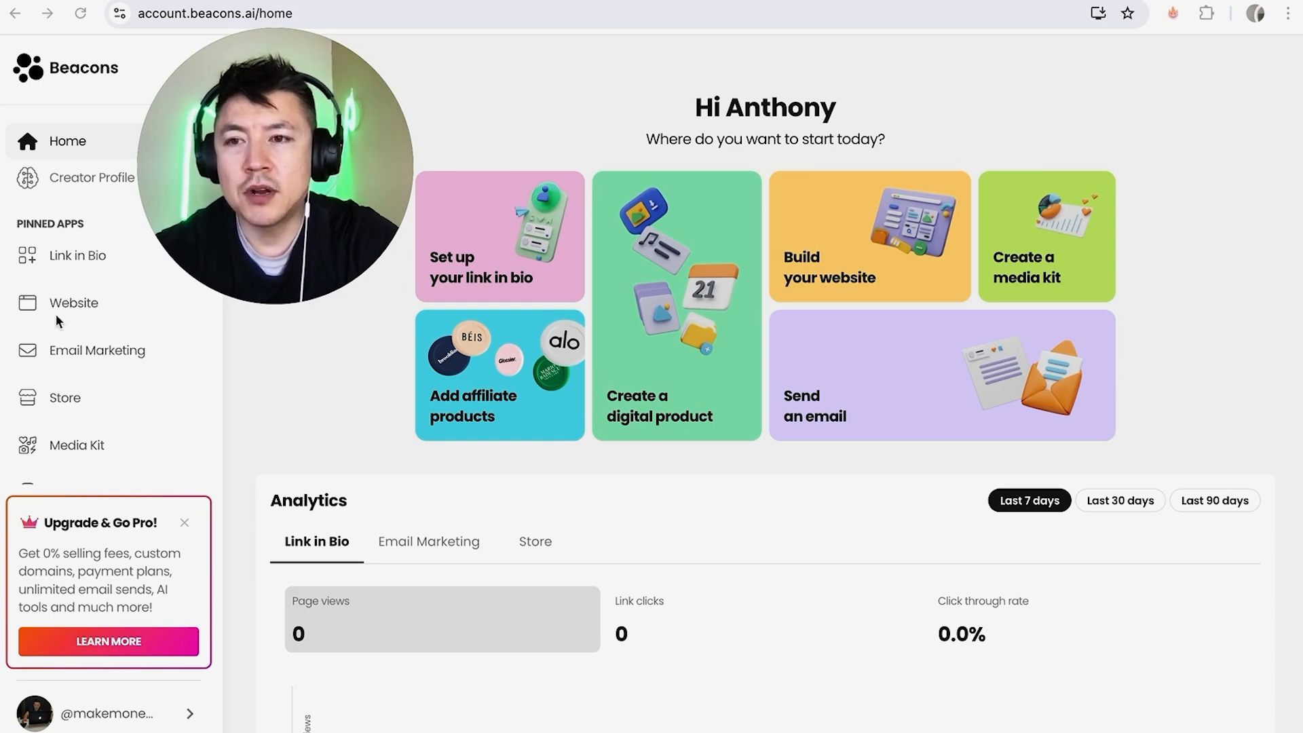
Go to the Email Marketing app from the Pinned Apps sidebar.
click(98, 350)
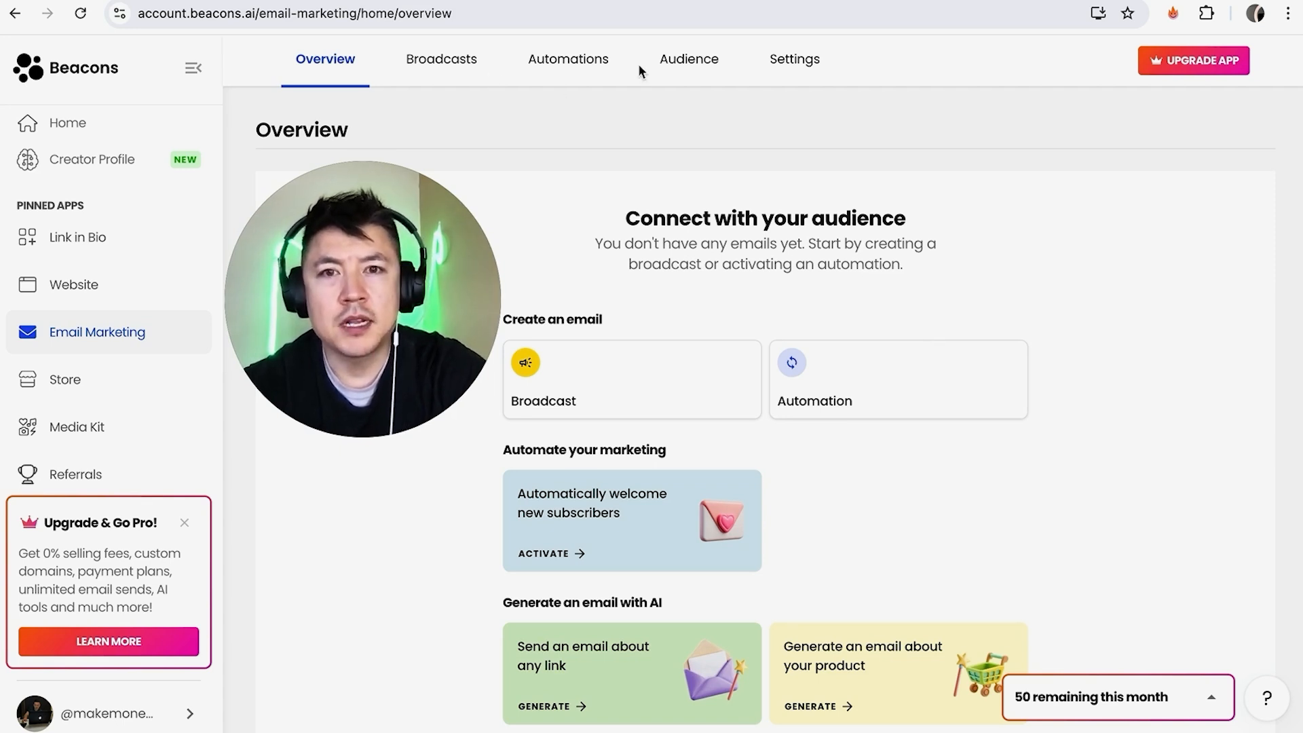
Switch to the Audience list of imported email subscribers.
click(689, 59)
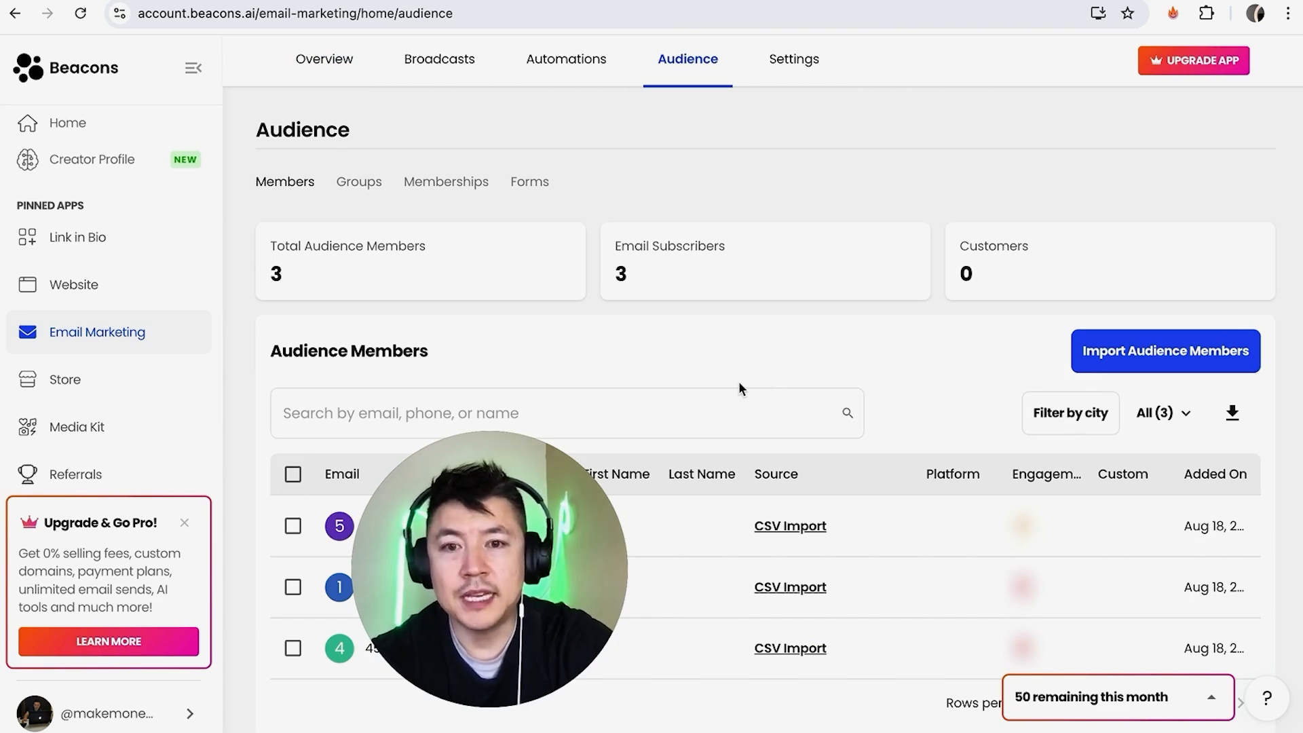
mouse_move(847, 380)
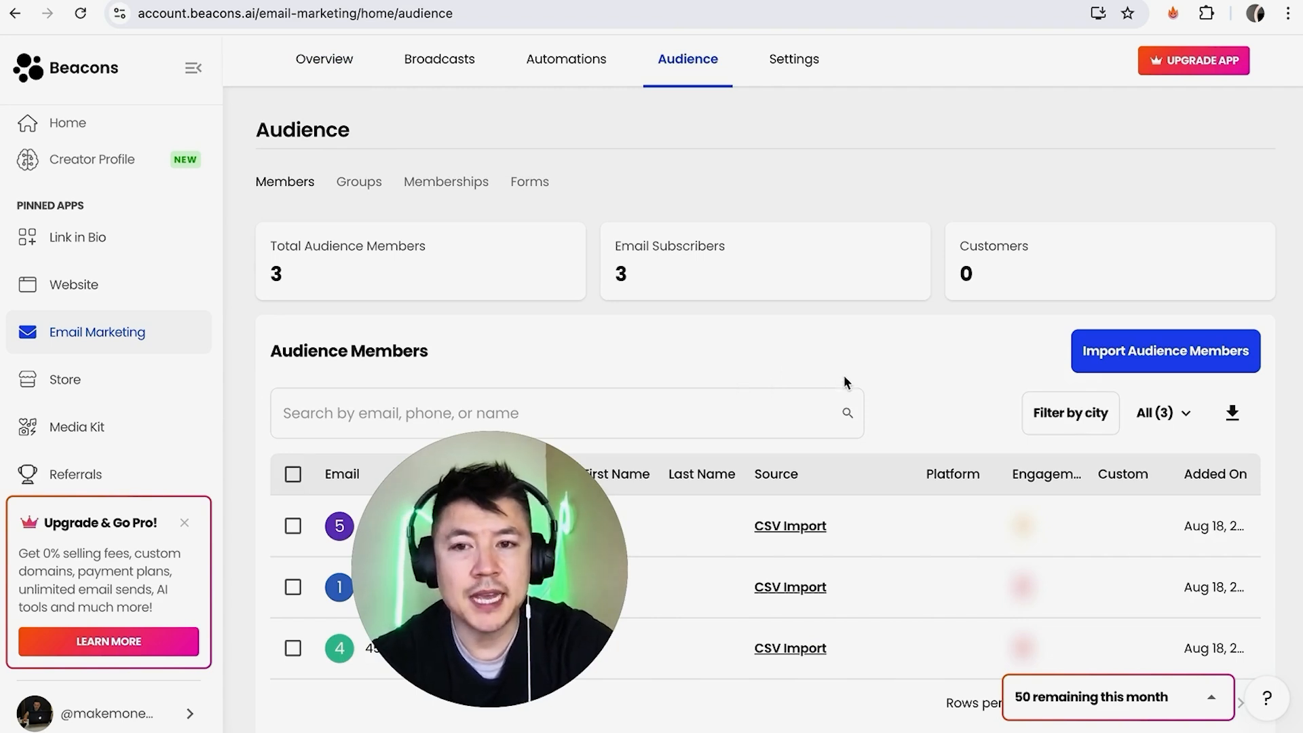
mouse_move(868, 568)
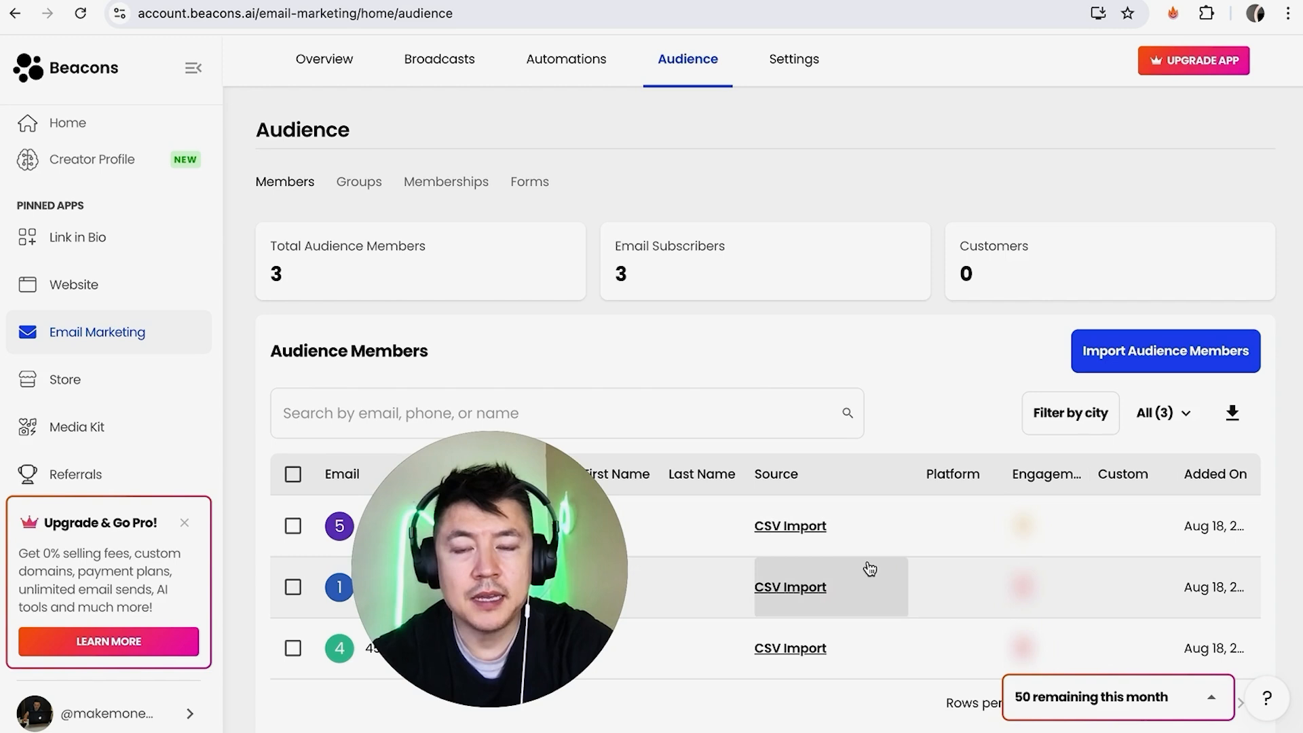
mouse_move(843, 397)
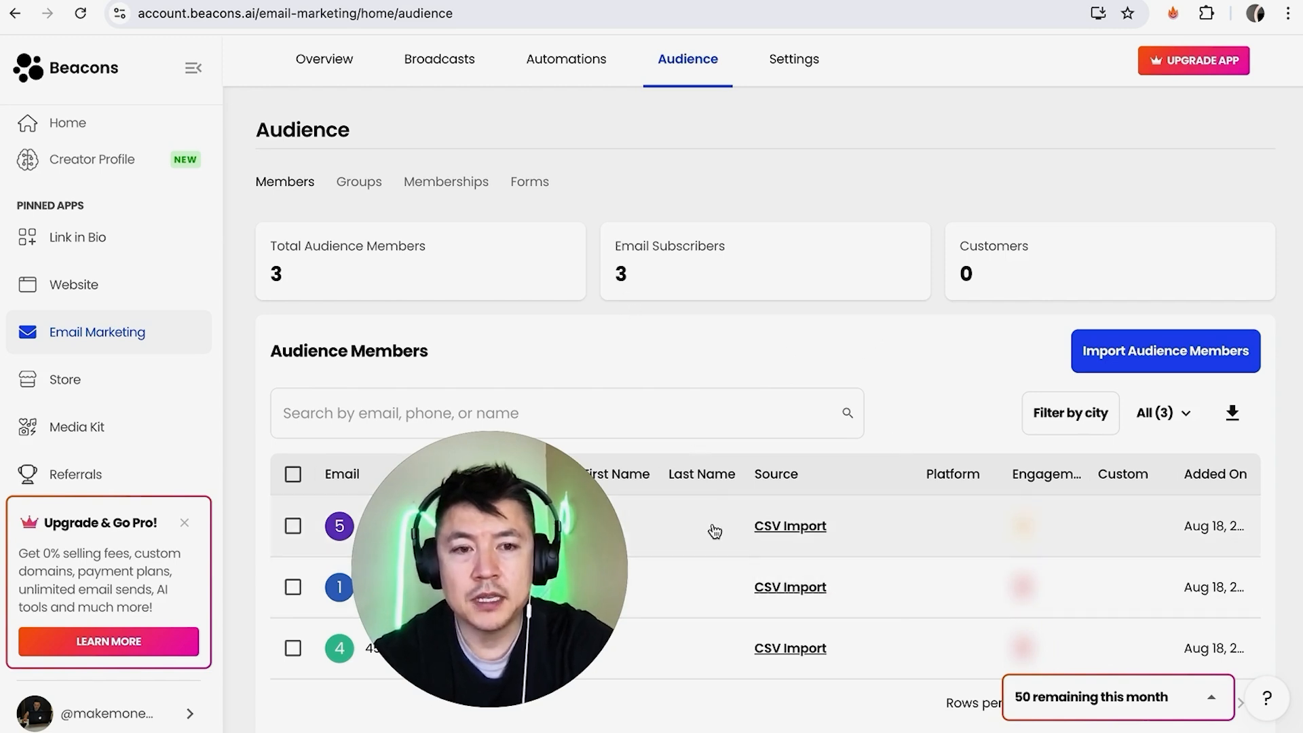
mouse_move(239, 482)
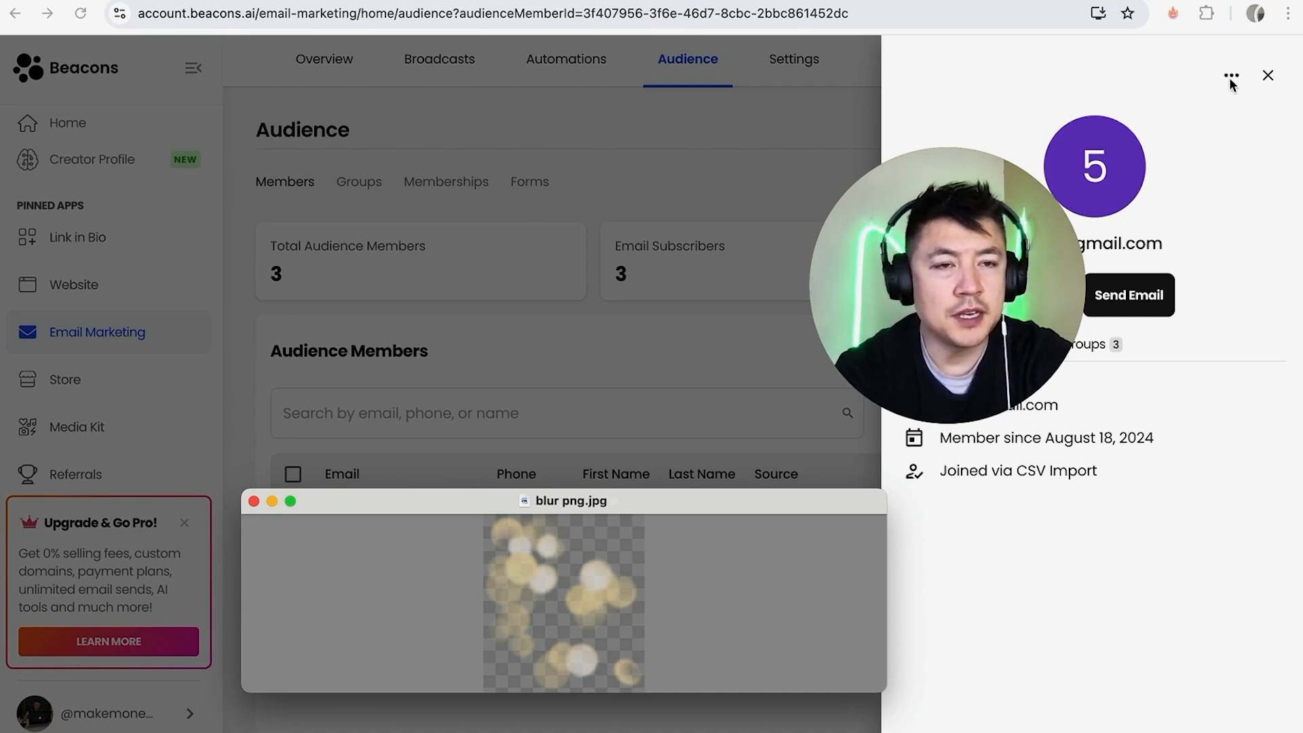
Reveal the subscriber's Edit and Remove options, then return to the Audience list.
click(1232, 74)
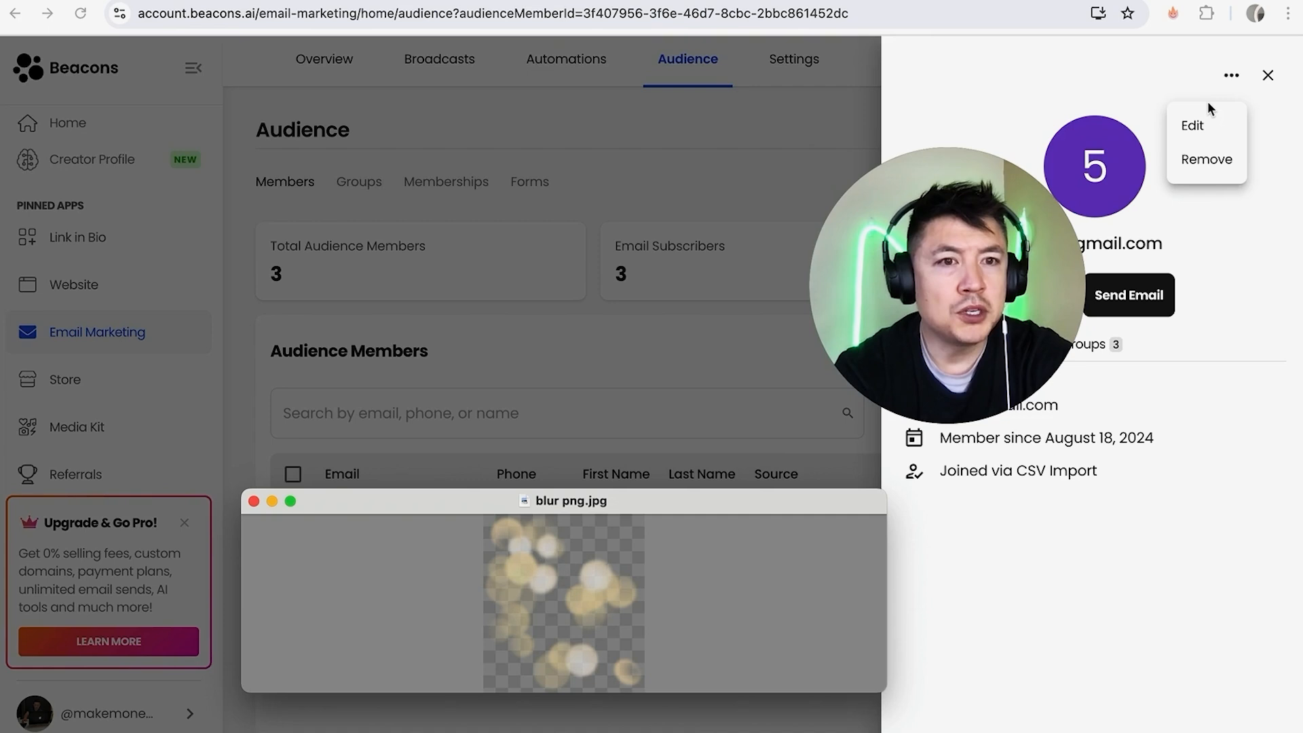
mouse_move(1234, 158)
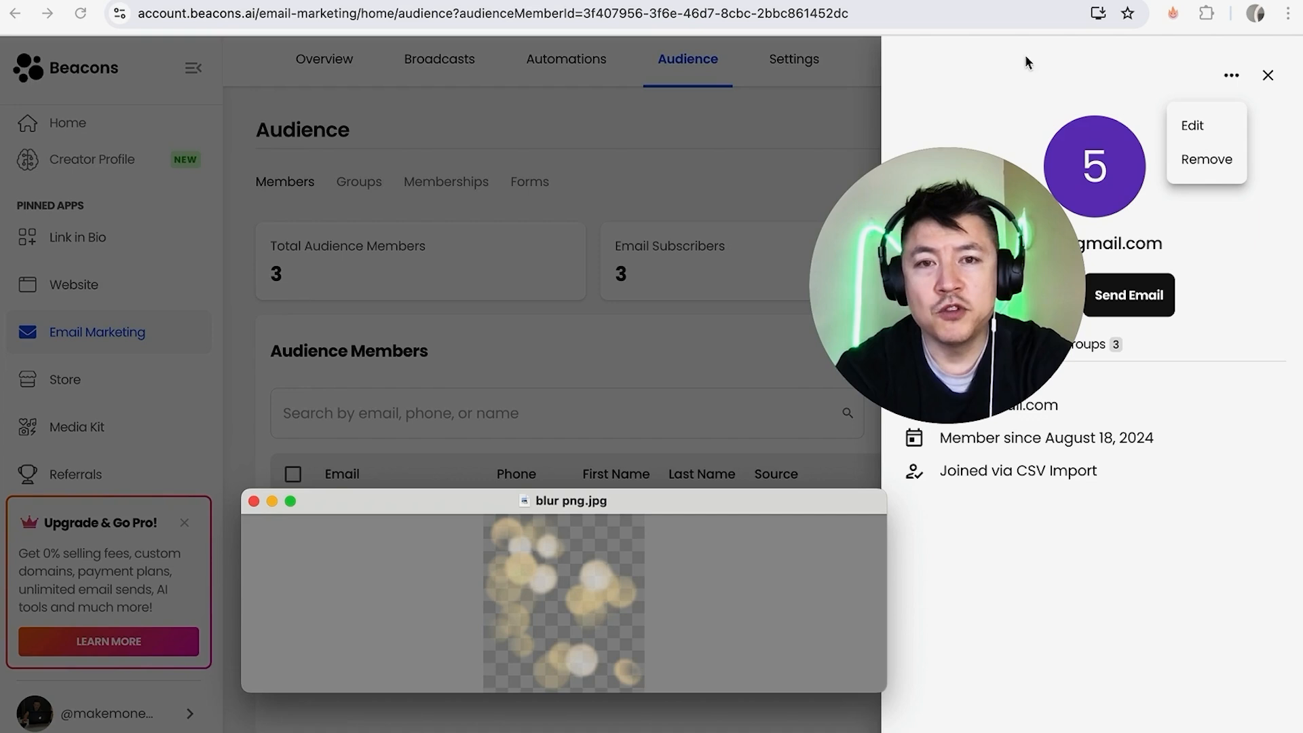
mouse_move(331, 315)
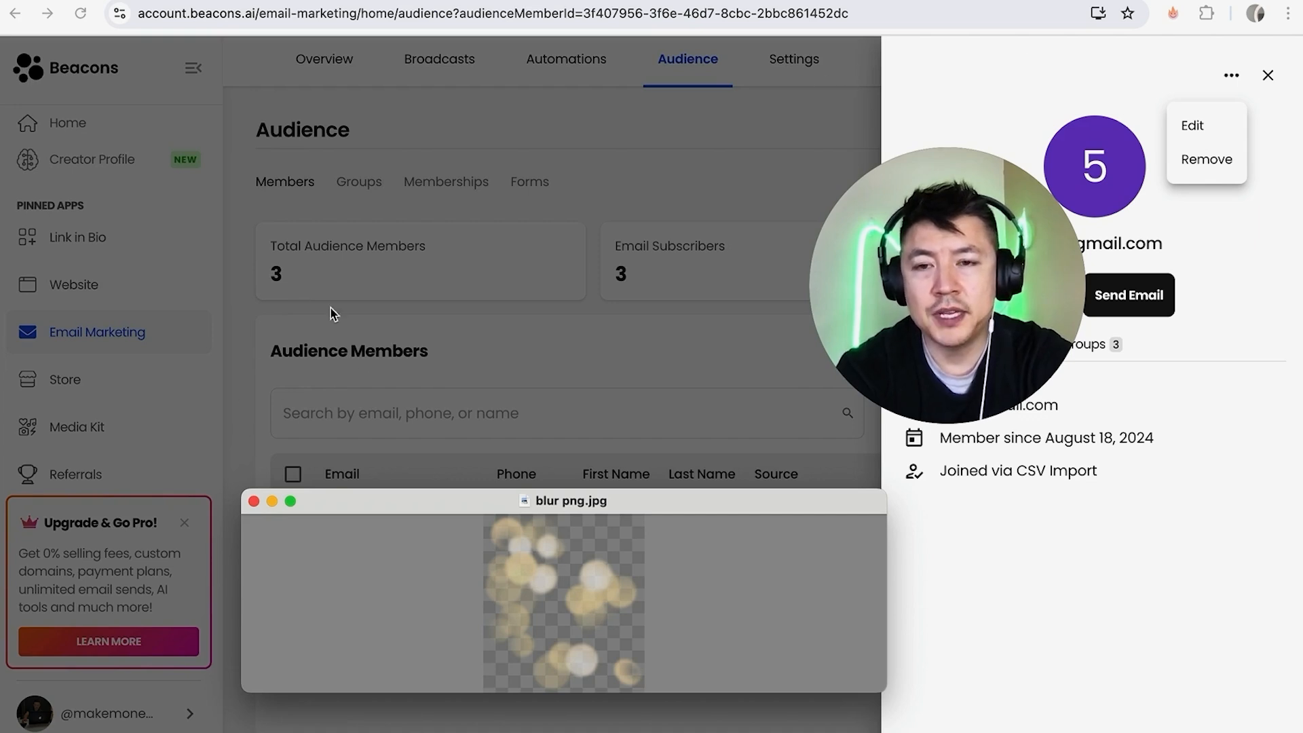
click(1267, 76)
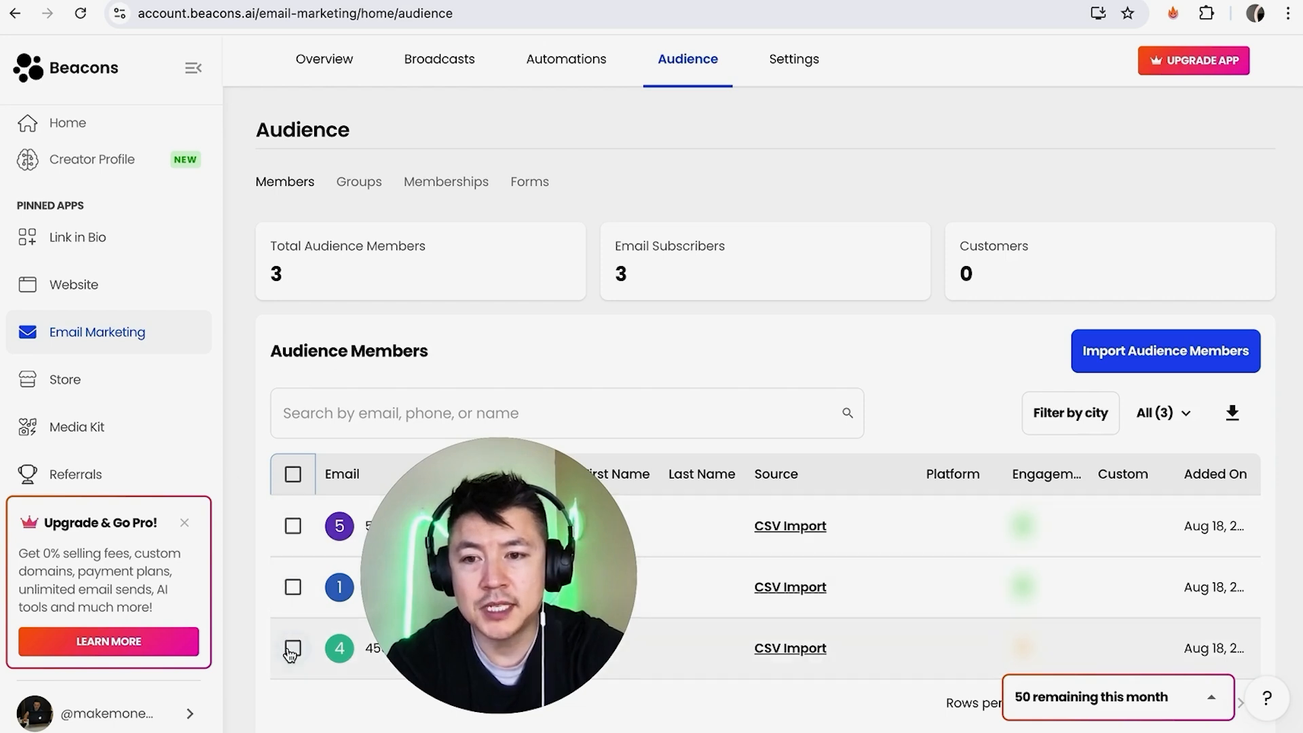
Mark the third subscriber so two members are selected for bulk deletion.
click(292, 649)
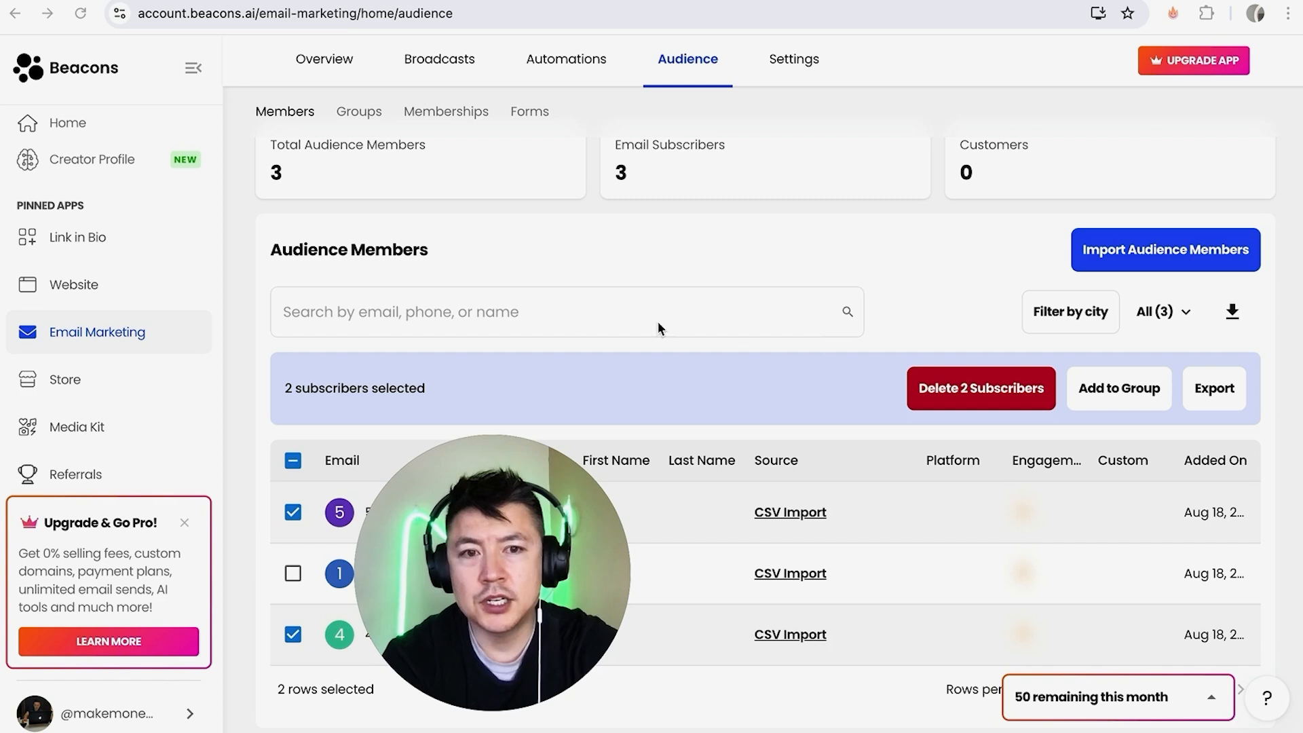
mouse_move(1017, 400)
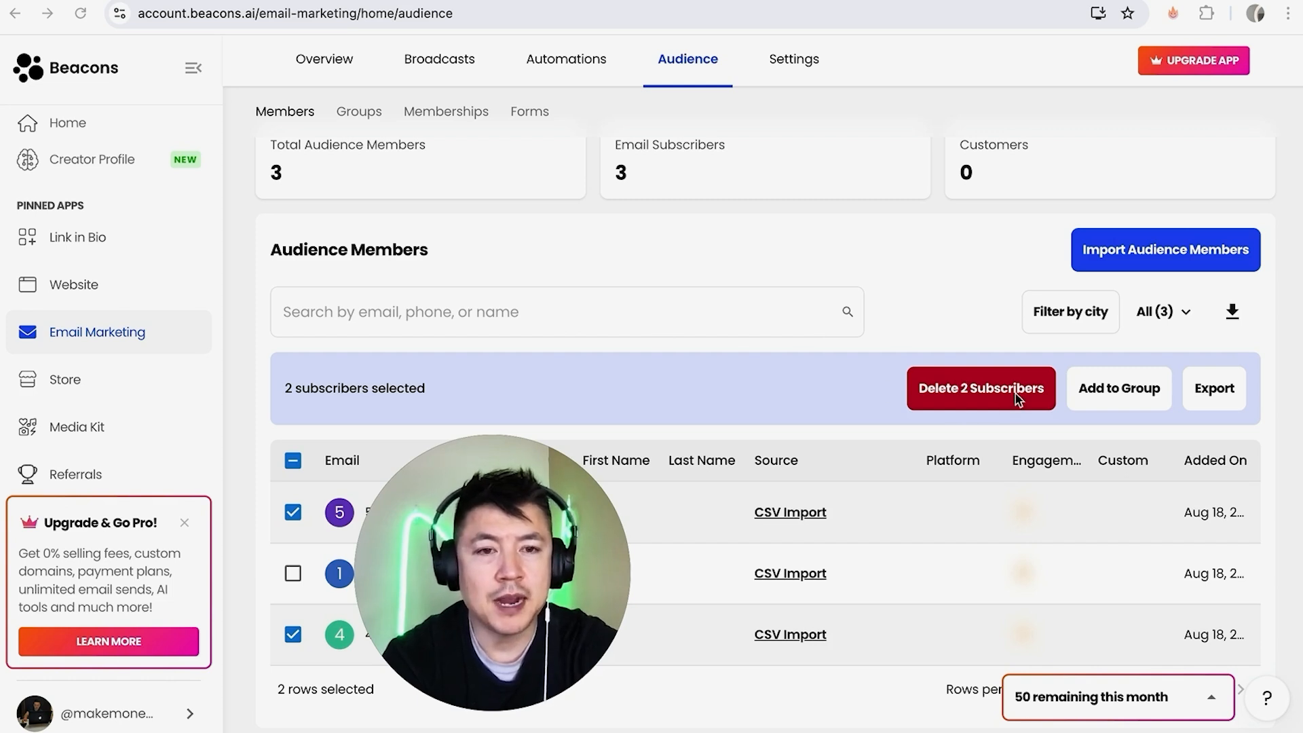
mouse_move(857, 370)
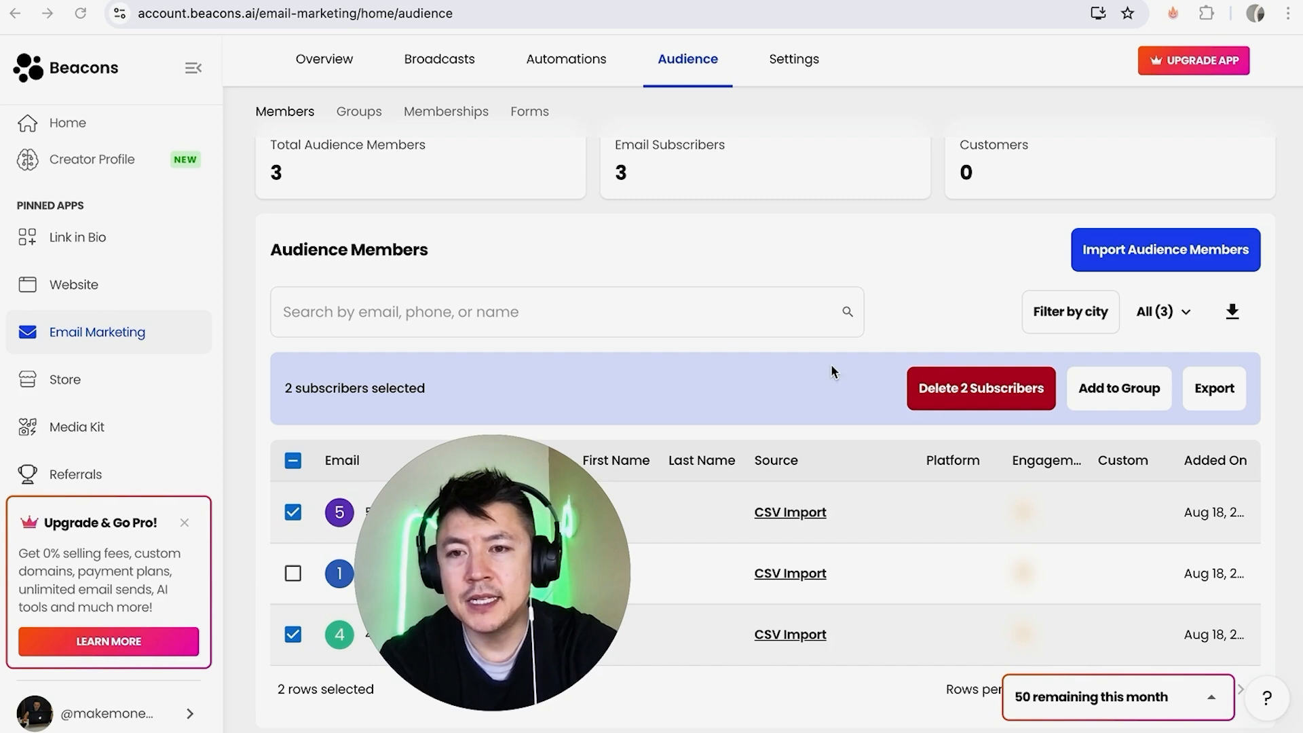
mouse_move(704, 457)
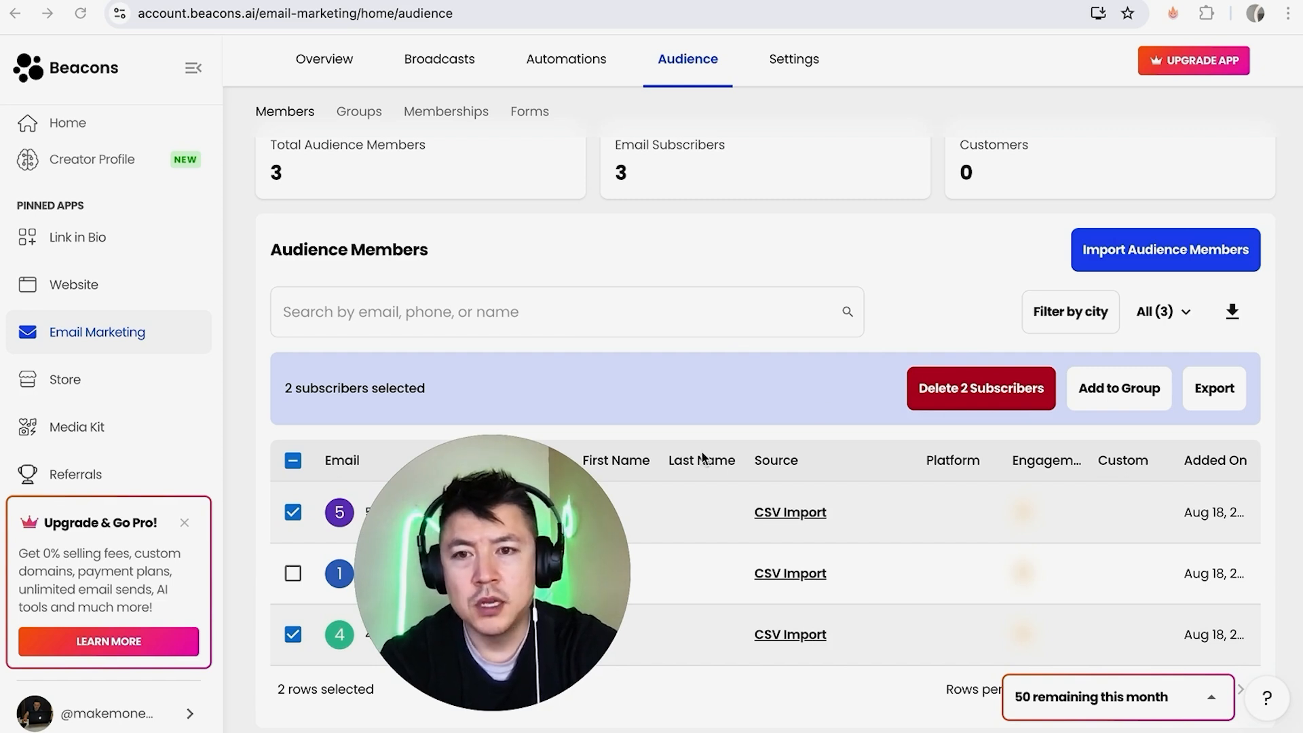
mouse_move(532, 332)
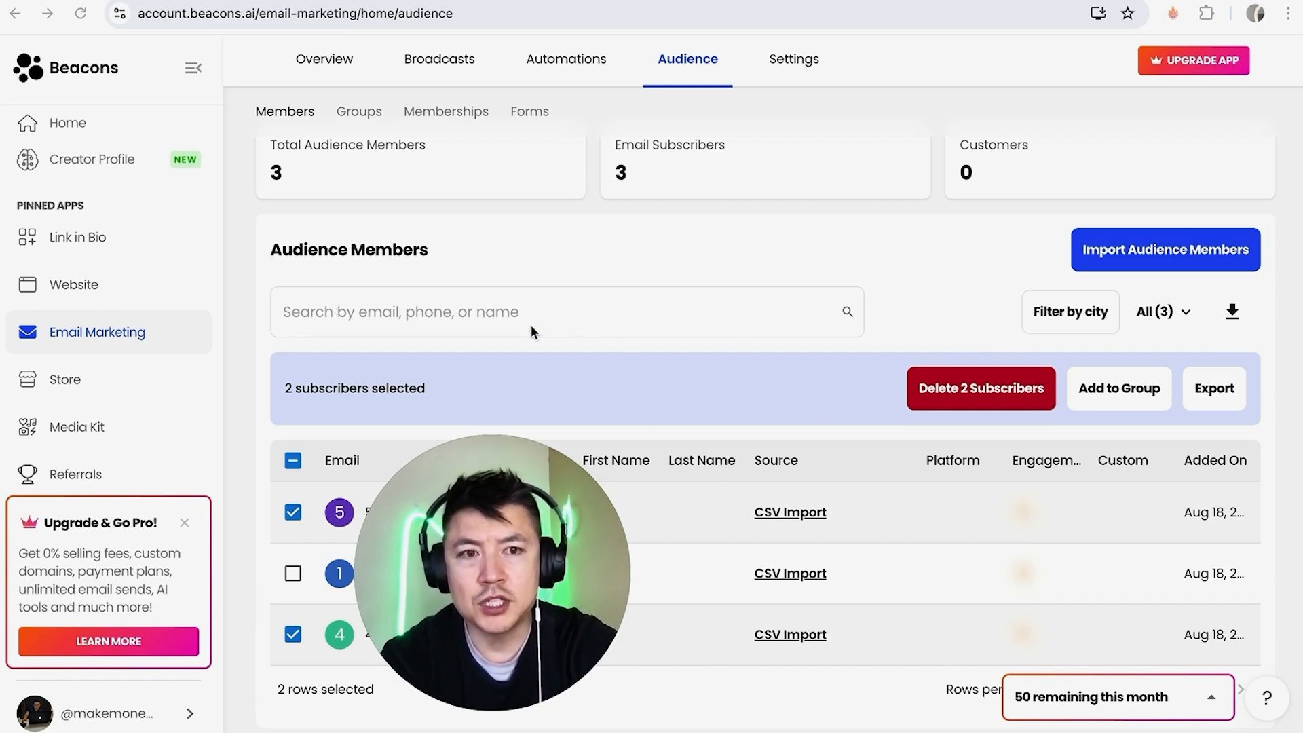